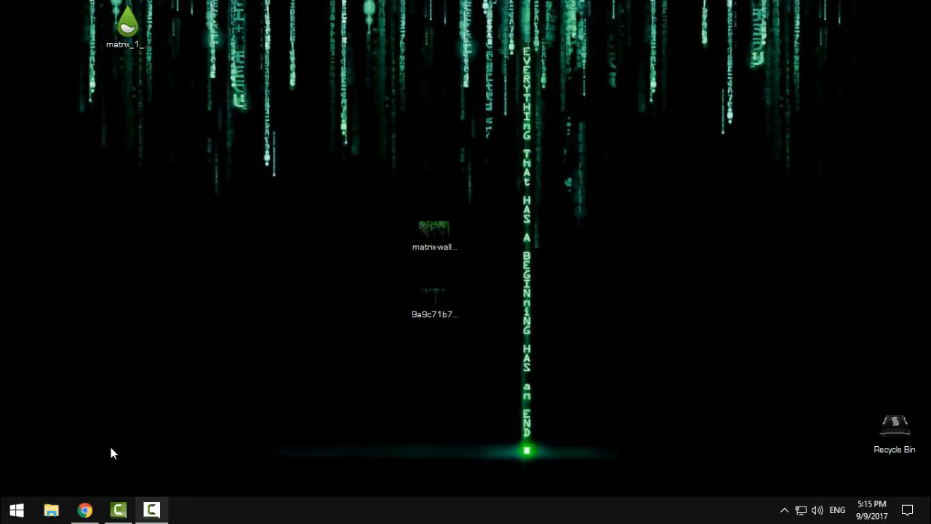
# - Browse rainmeter.net in Chrome down to the Download section with the 4.0 final and 4.1 beta releases
pyautogui.click(84, 509)
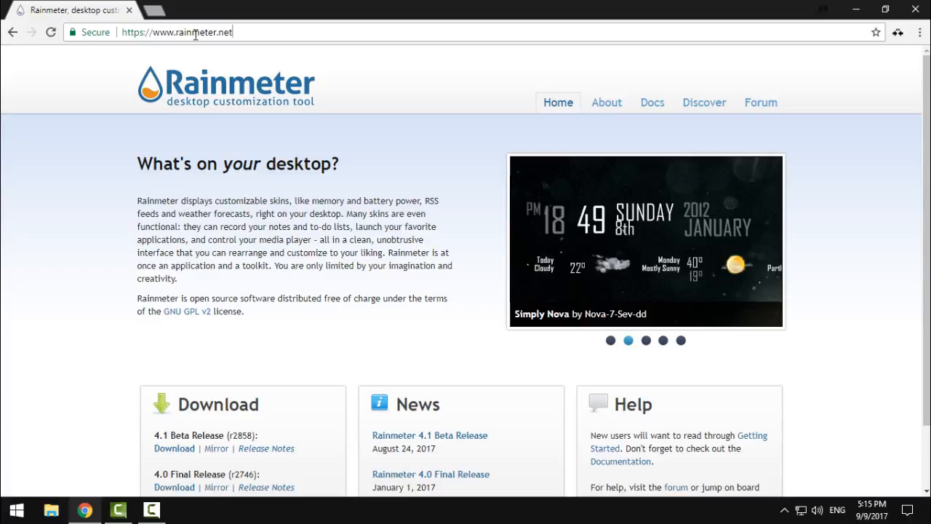
pyautogui.scroll(-3)
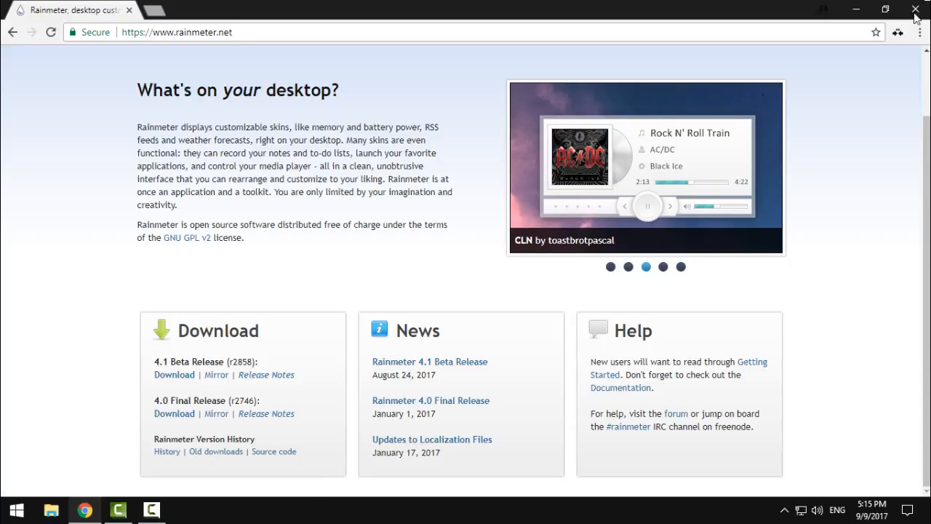
pyautogui.moveTo(921, 8)
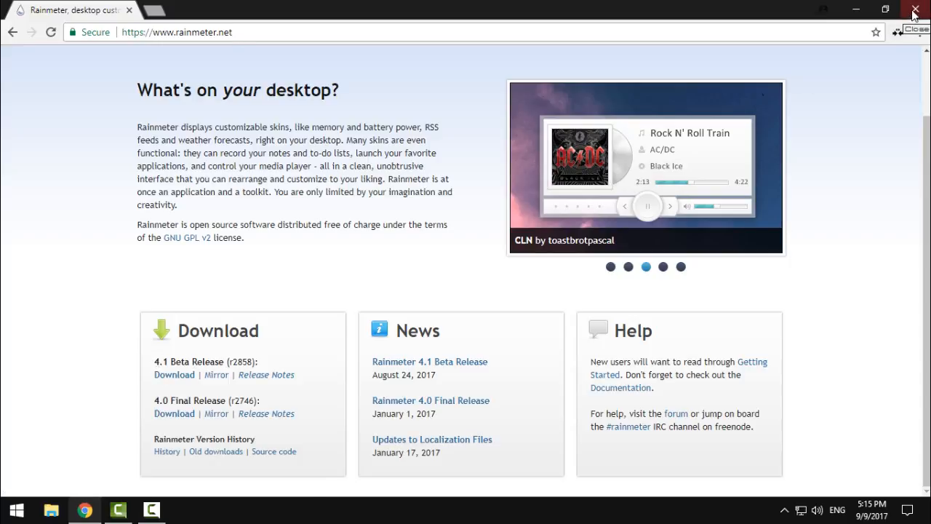
pyautogui.click(916, 9)
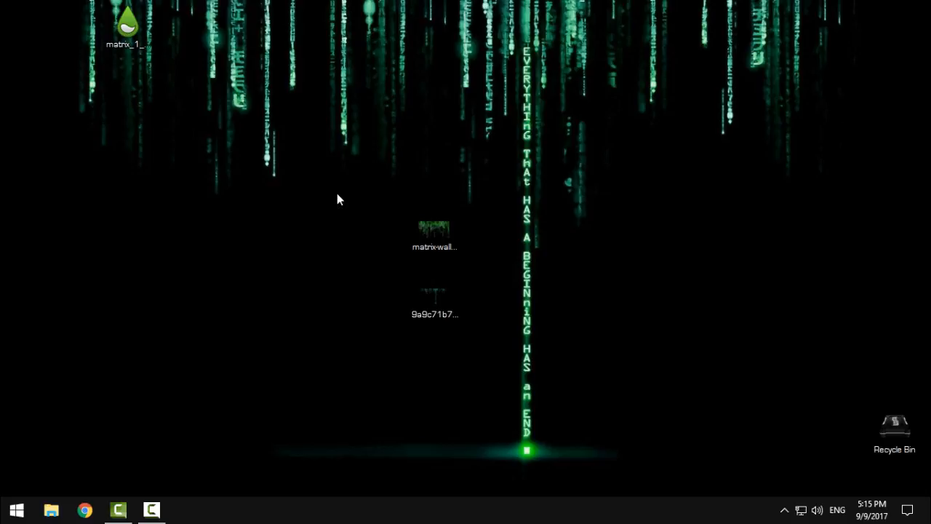
pyautogui.doubleClick(434, 233)
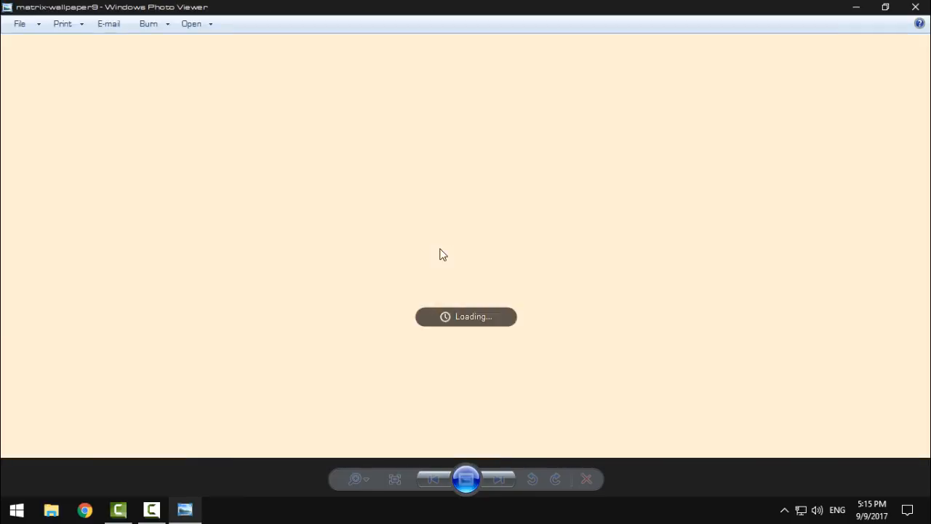
pyautogui.click(499, 479)
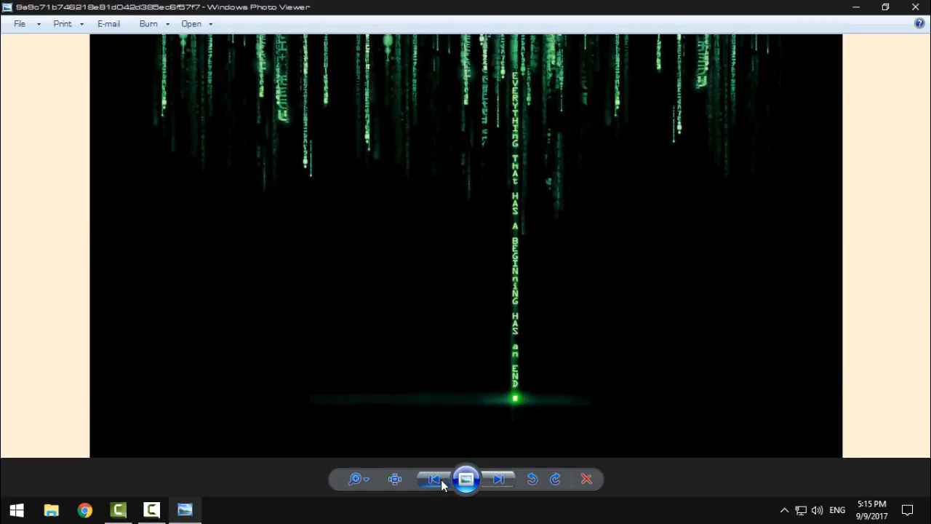
pyautogui.moveTo(502, 483)
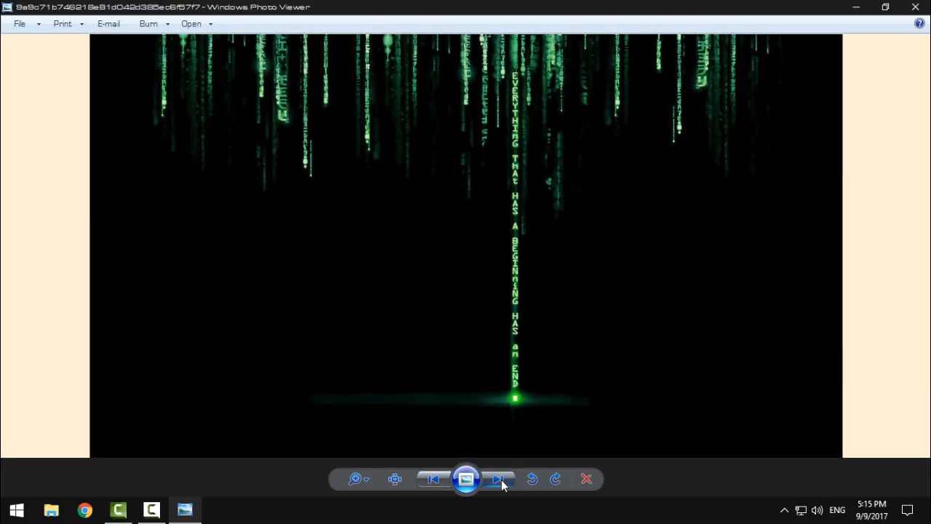
pyautogui.click(587, 478)
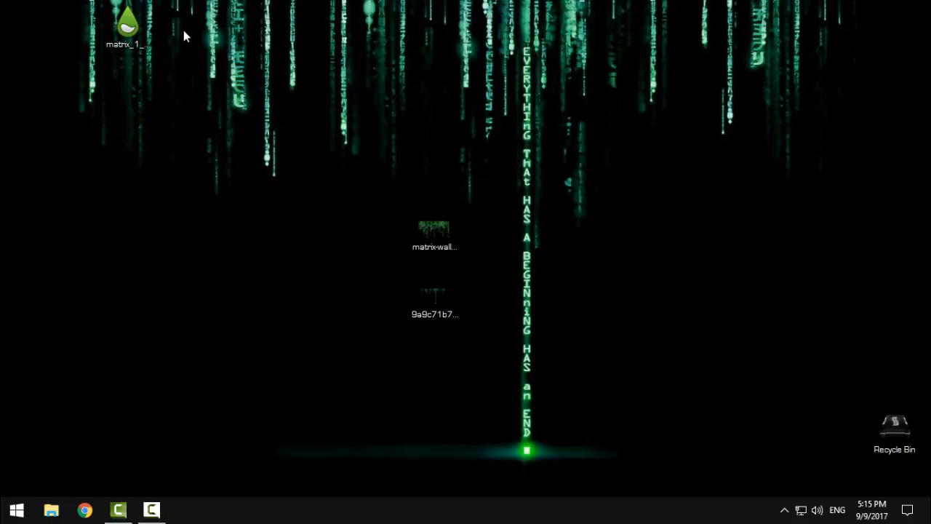
# - Install the matrix .rmskin package from the desktop through the Rainmeter Skin Installer
pyautogui.click(128, 26)
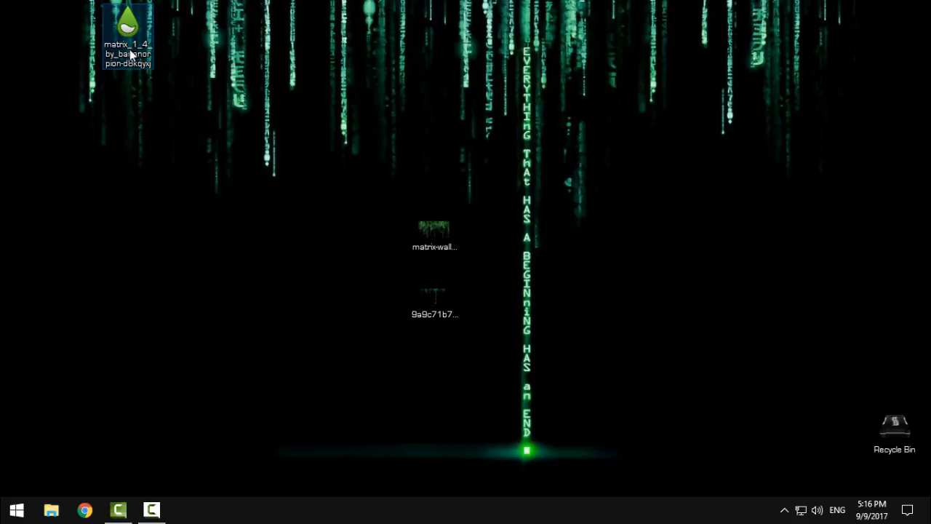
pyautogui.doubleClick(128, 29)
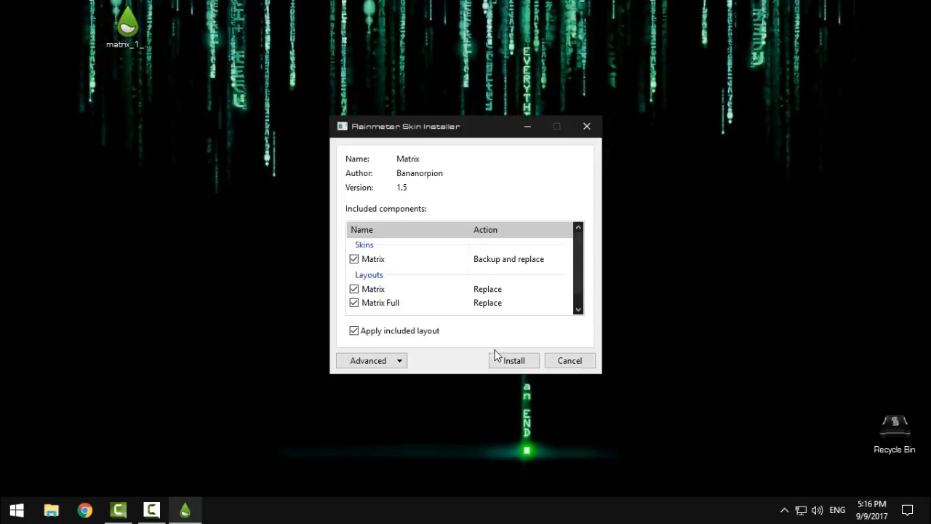
pyautogui.click(515, 361)
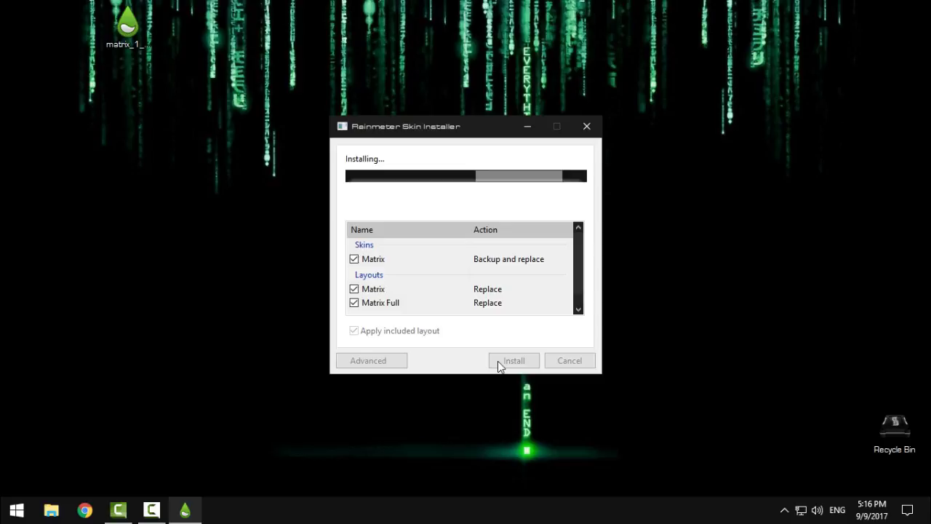
pyautogui.click(514, 360)
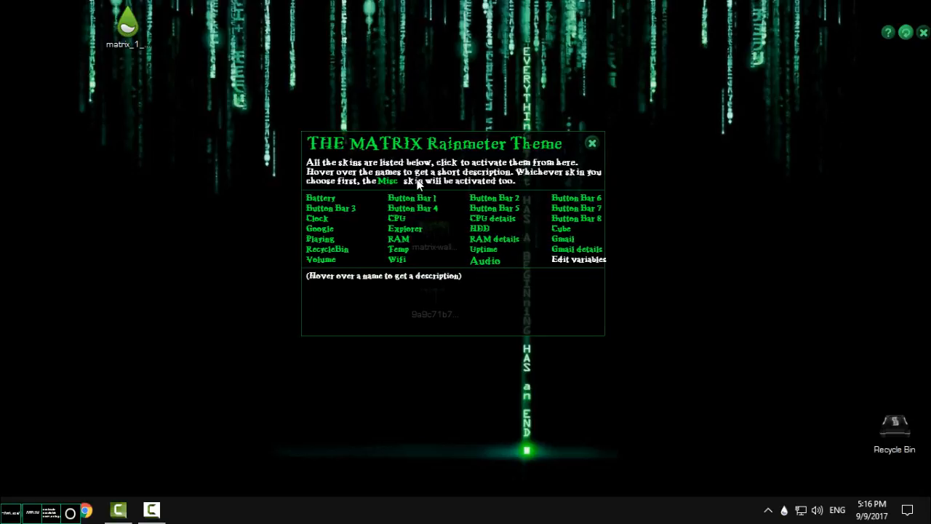
pyautogui.moveTo(321, 198)
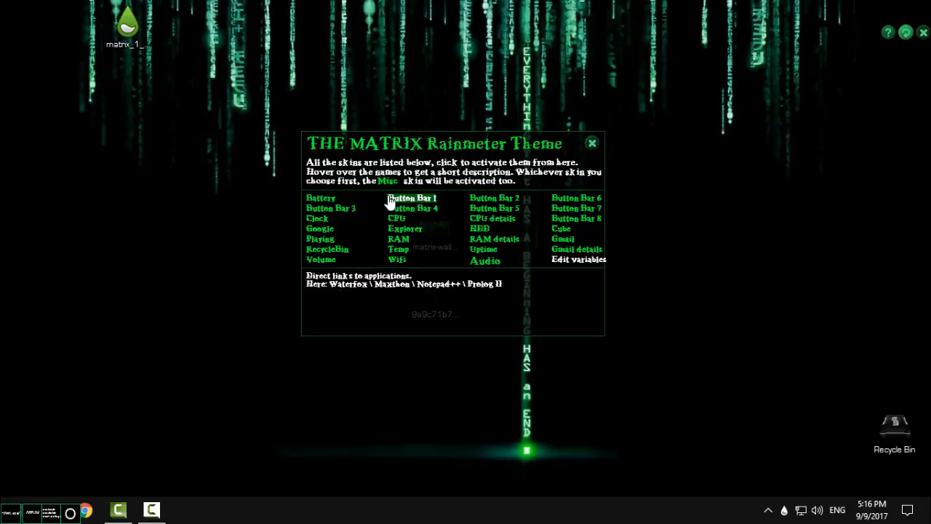
pyautogui.moveTo(494, 239)
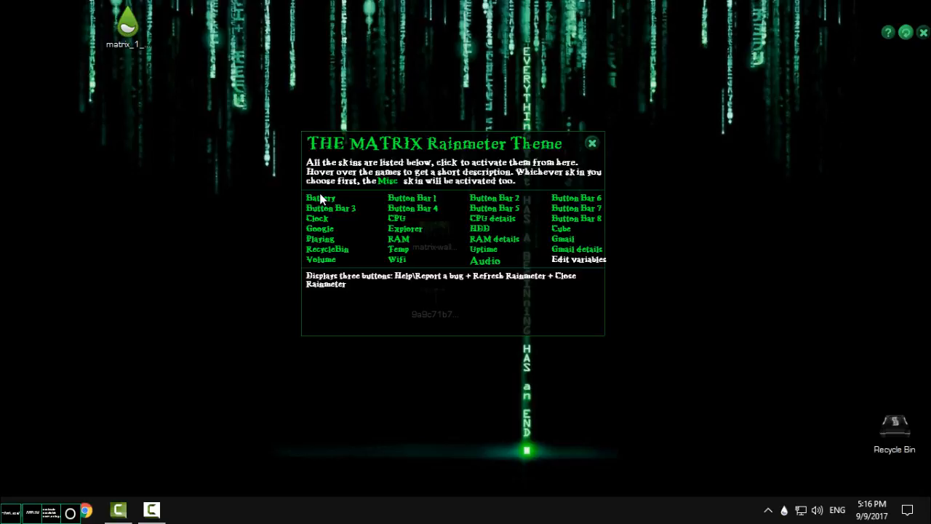
pyautogui.moveTo(320, 197)
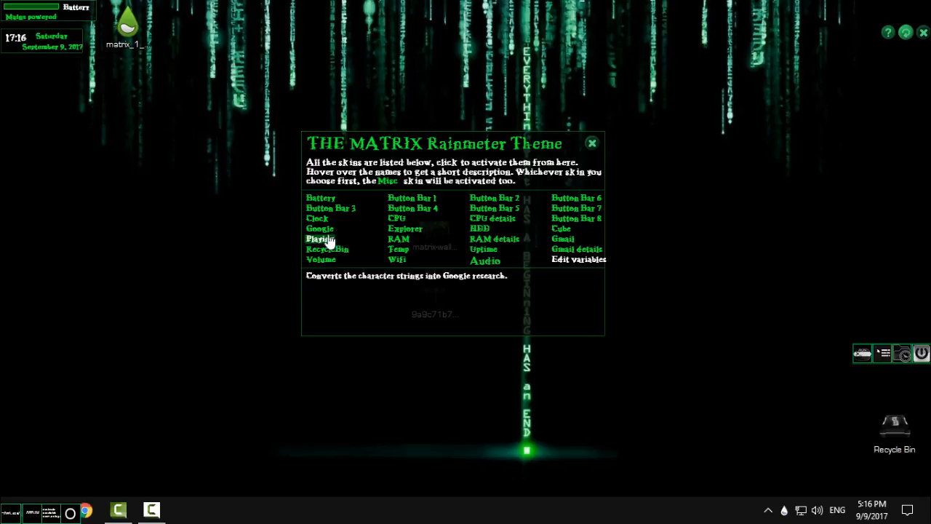
# - Turn on the Parsing skin for Google searches from THE MATRIX theme panel
pyautogui.click(320, 228)
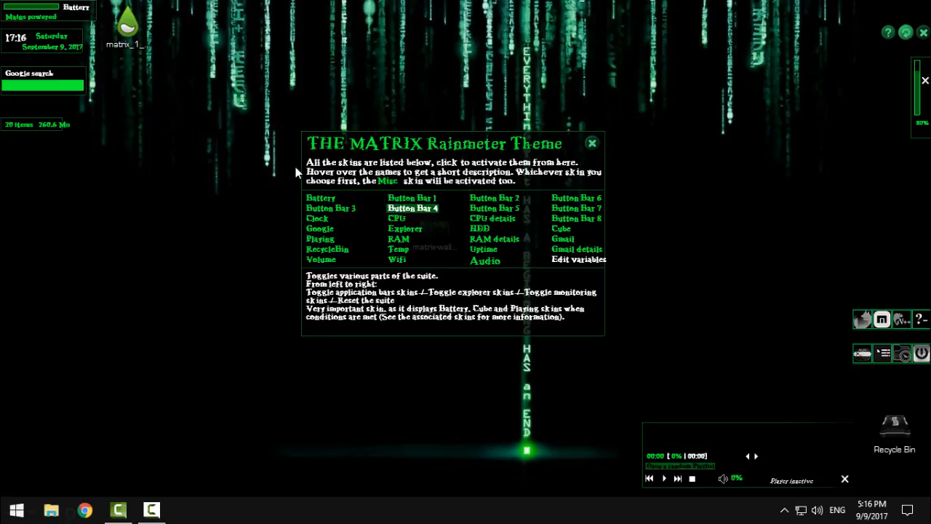
pyautogui.moveTo(427, 213)
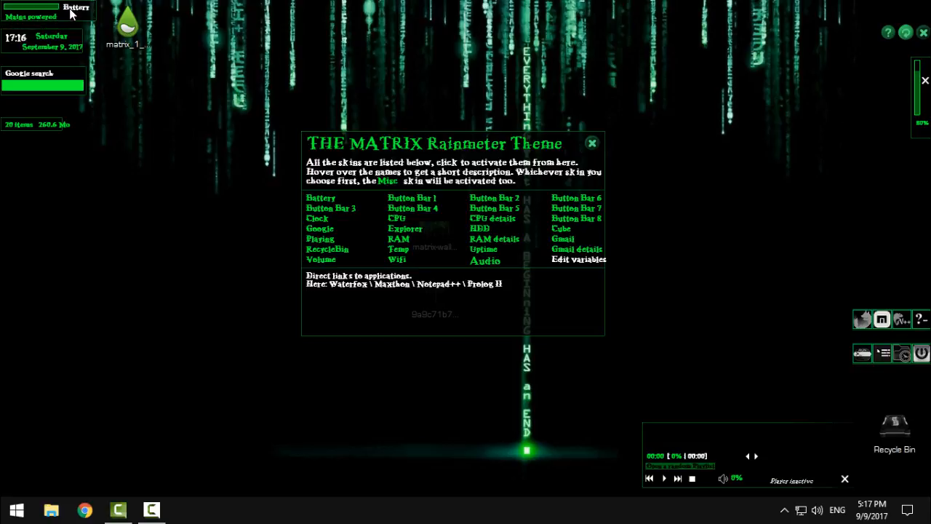
pyautogui.moveTo(396, 218)
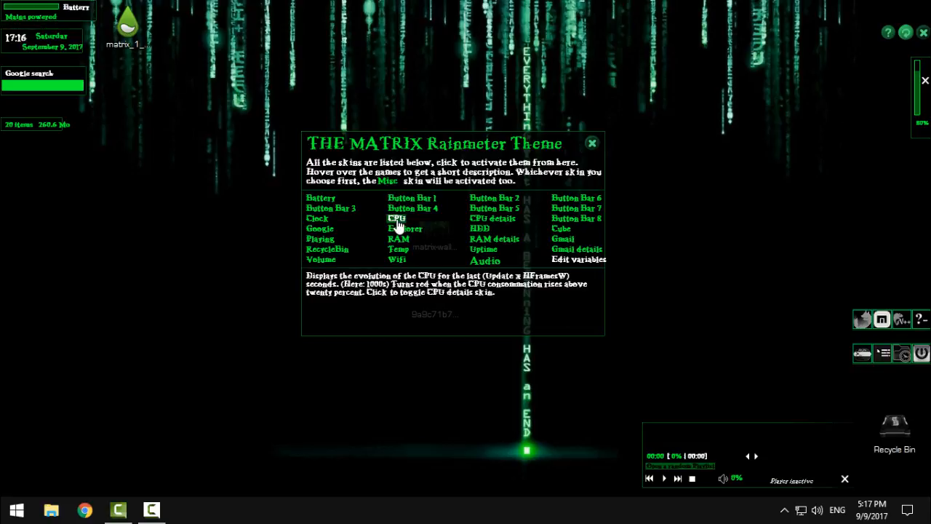
# - Turn on the CPU usage graph skin from the theme panel
pyautogui.click(395, 219)
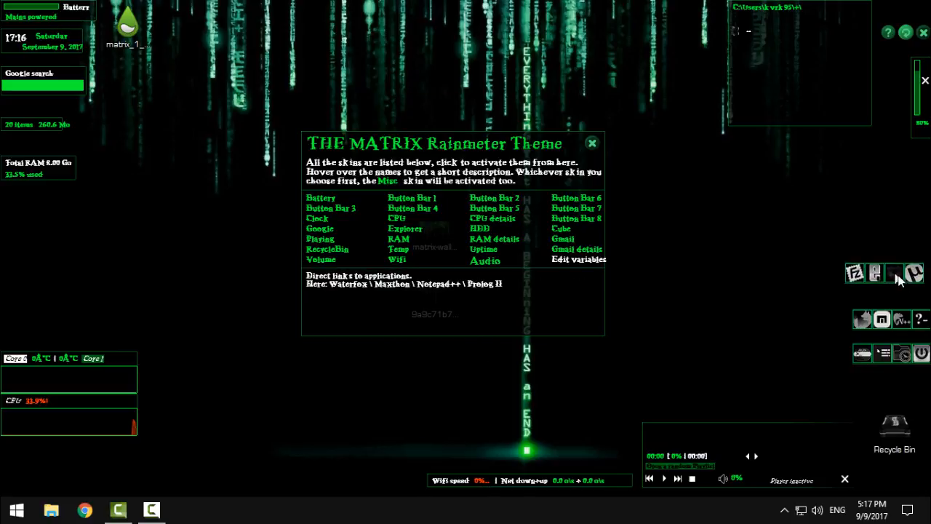
pyautogui.moveTo(617, 219)
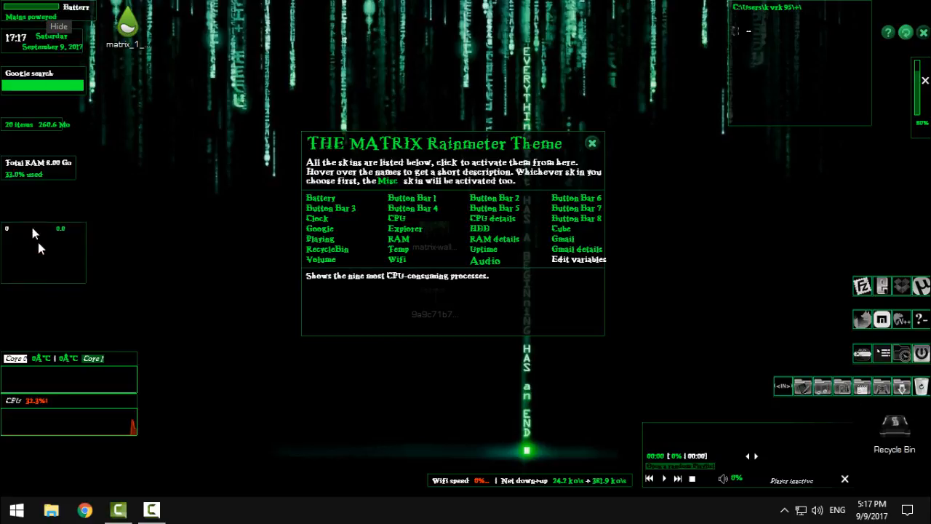
pyautogui.moveTo(480, 228)
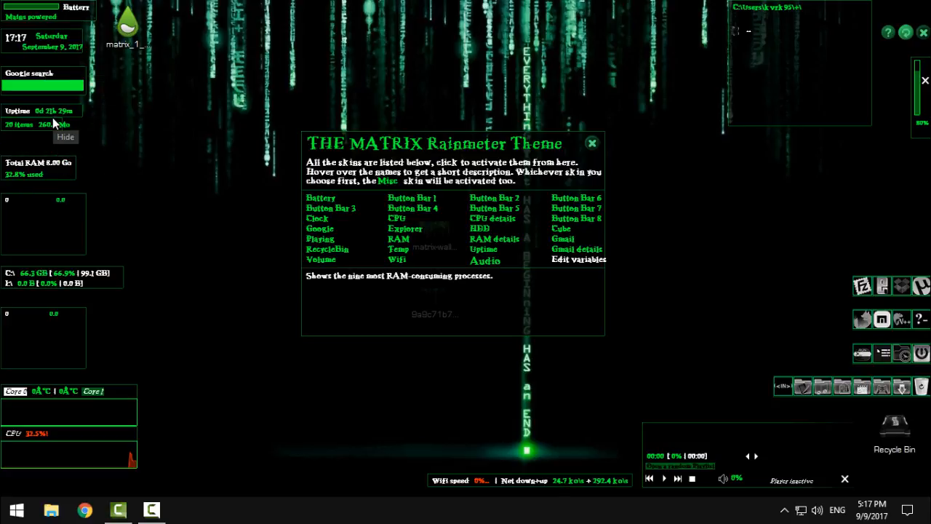
pyautogui.moveTo(484, 260)
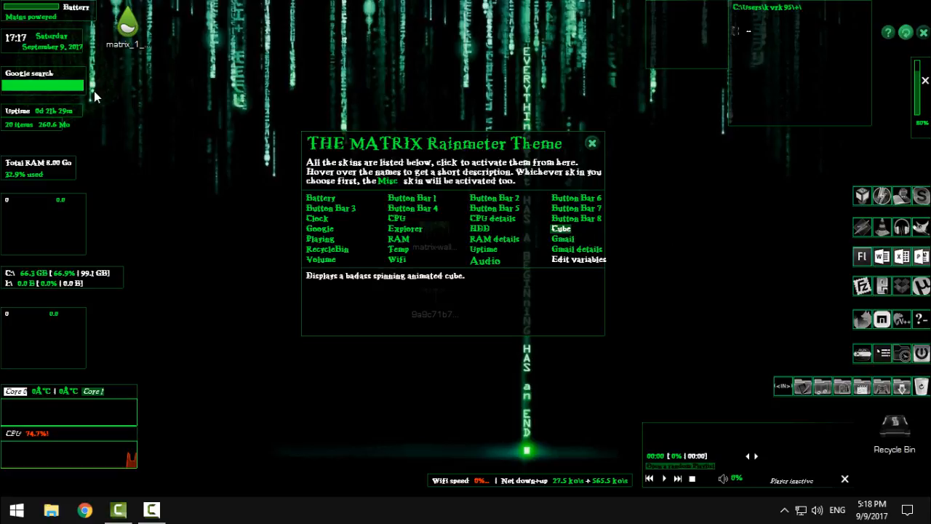
# - Turn on the spinning cube skin, move the theme panel left and add the Gmail skin
pyautogui.click(562, 227)
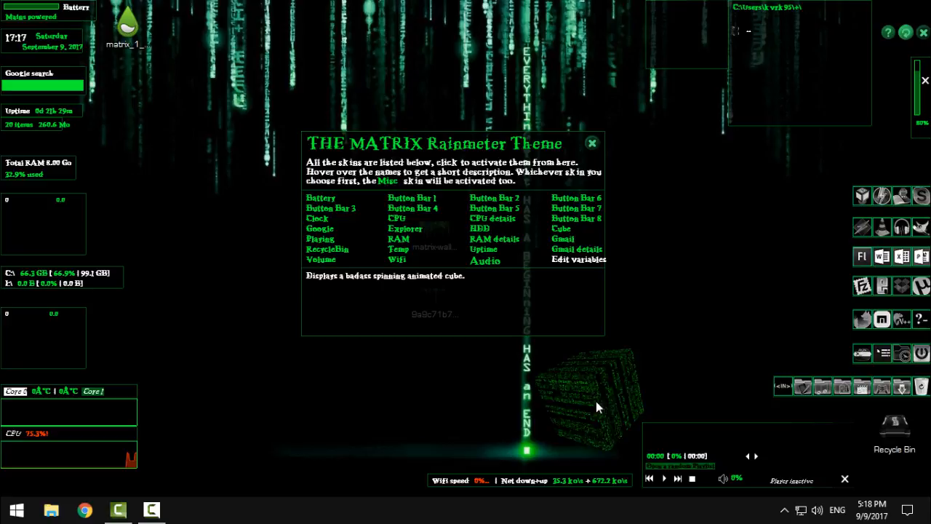
pyautogui.moveTo(454, 143); pyautogui.dragTo(372, 107)
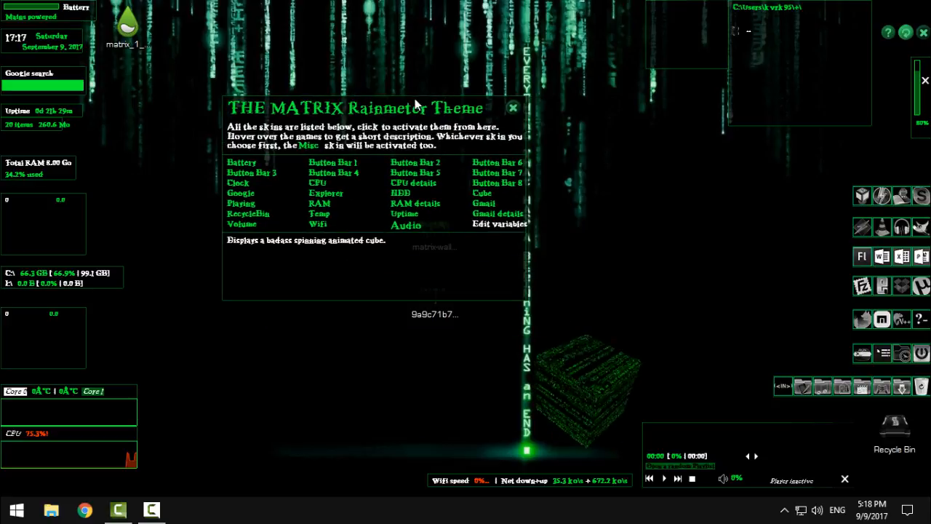
pyautogui.moveTo(594, 422)
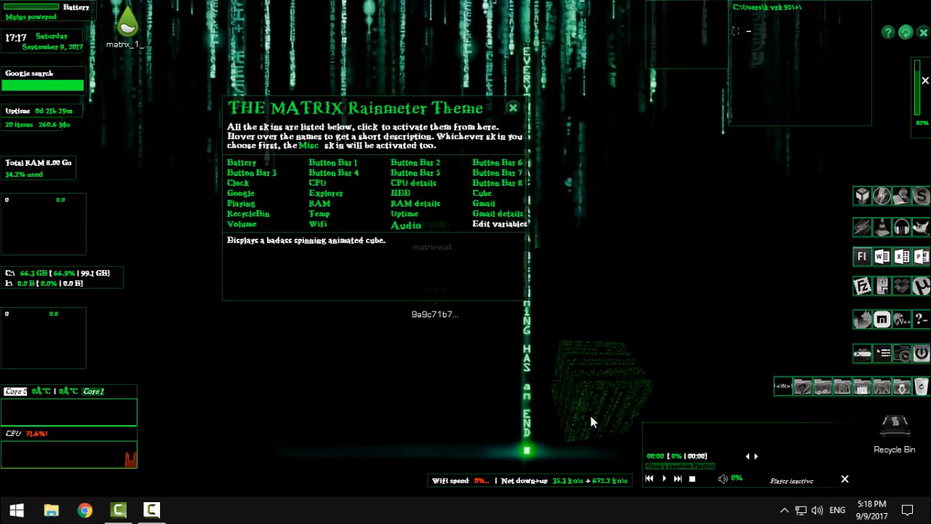
pyautogui.moveTo(483, 203)
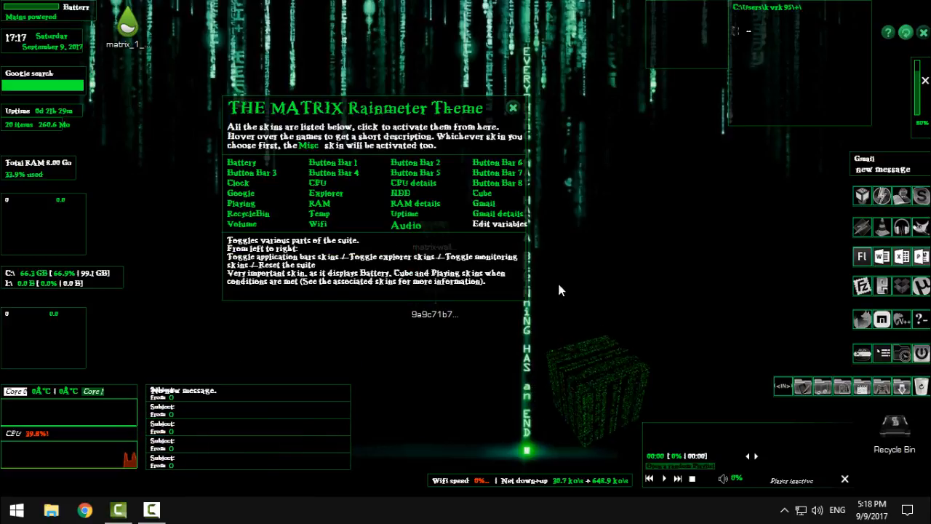
pyautogui.moveTo(500, 226)
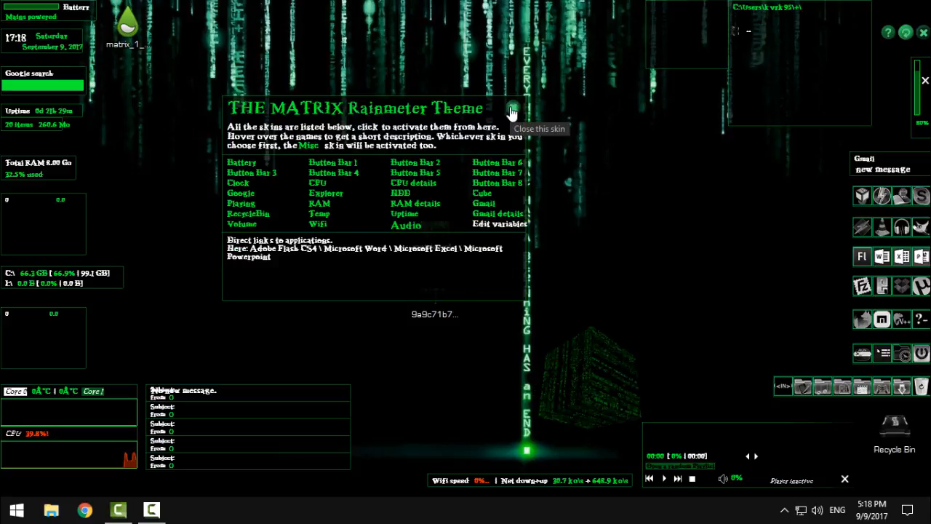
pyautogui.click(512, 109)
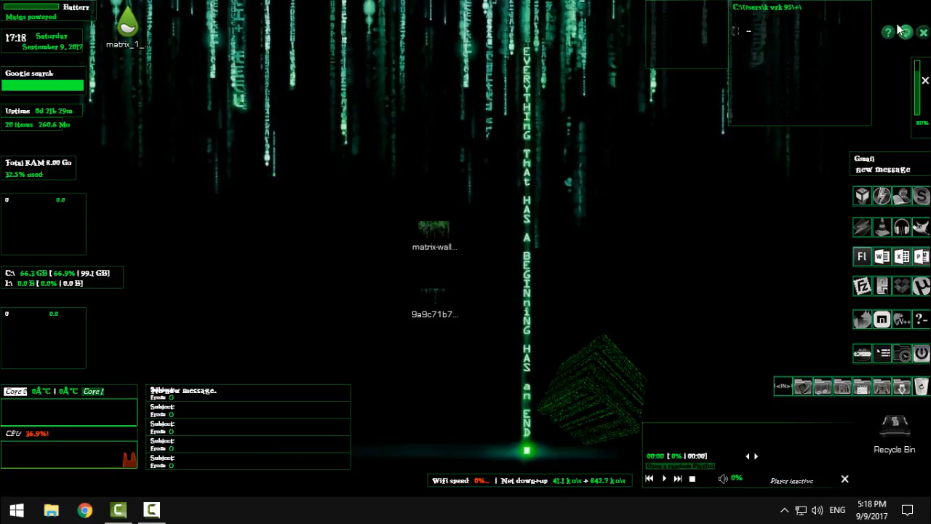
pyautogui.moveTo(905, 32)
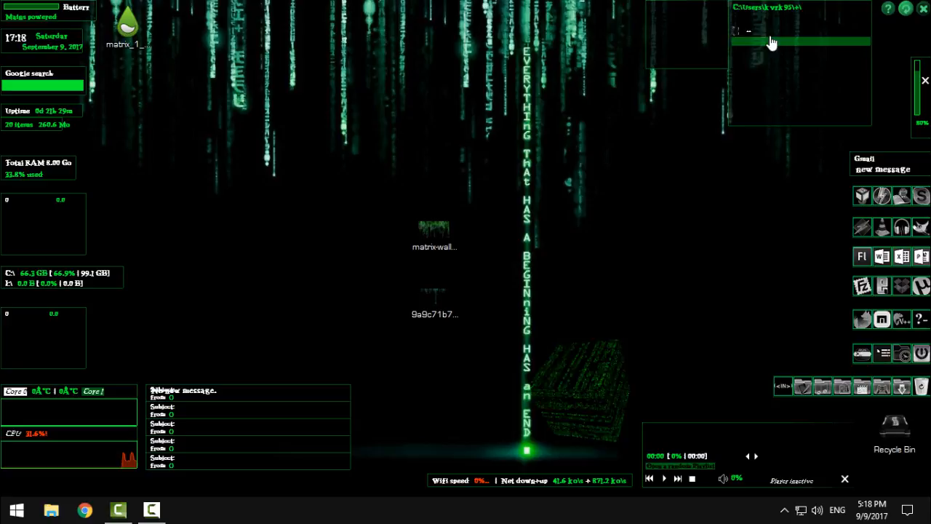
# - Show the context-menu options for the Matrix Button Bar 8 skin
pyautogui.rightClick(874, 197)
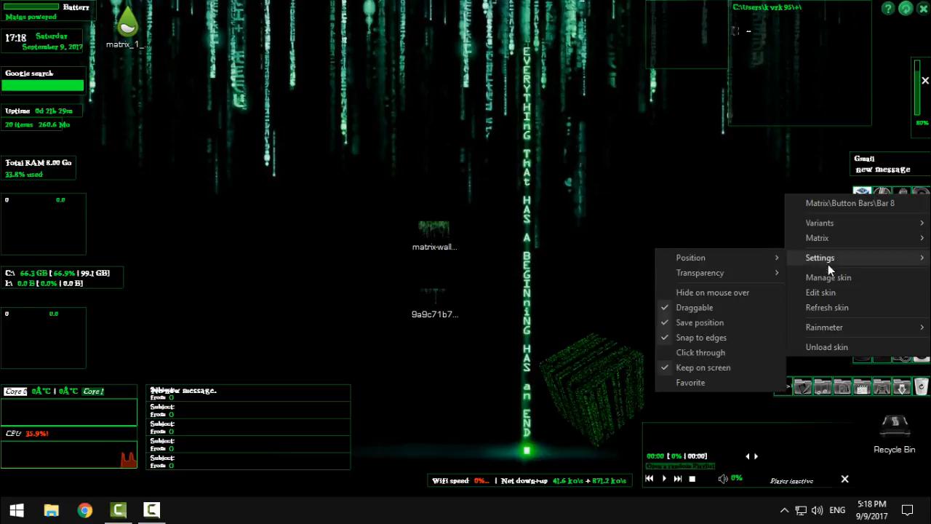
pyautogui.click(821, 292)
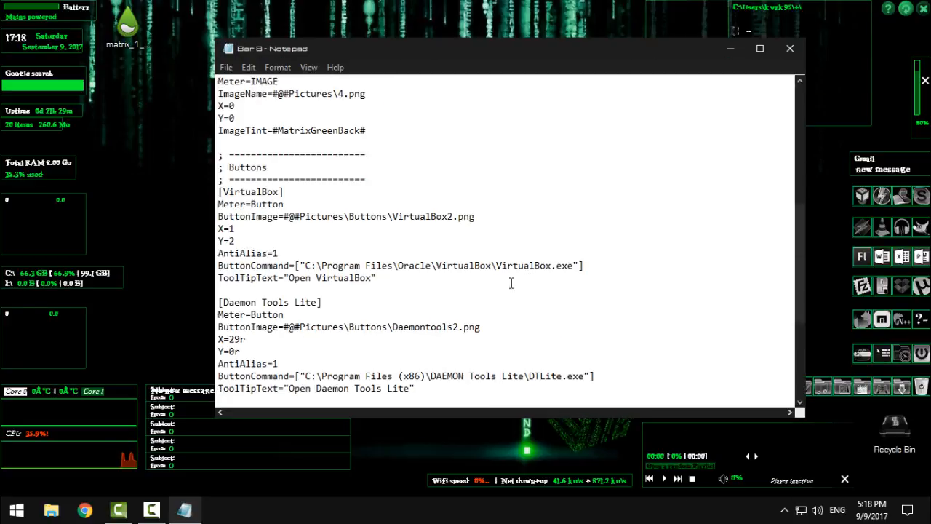
pyautogui.doubleClick(355, 264)
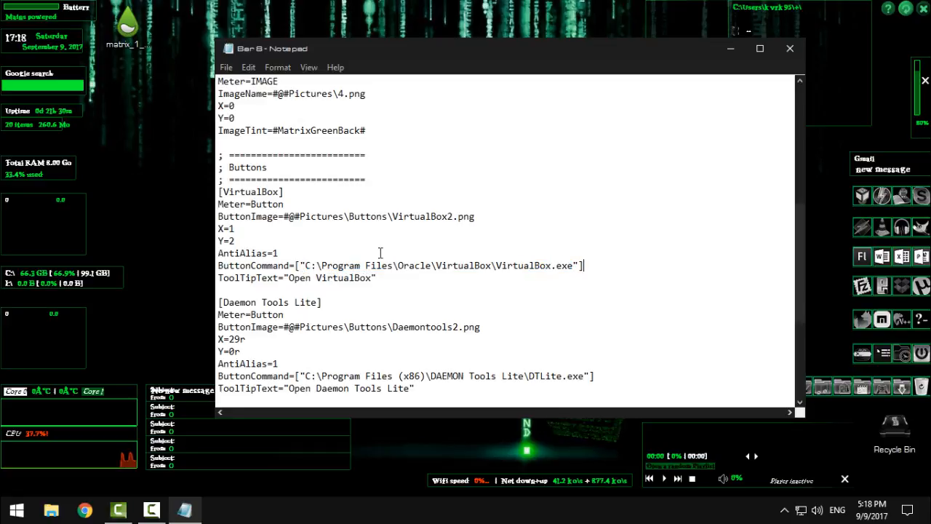
pyautogui.moveTo(304, 265); pyautogui.dragTo(531, 265)
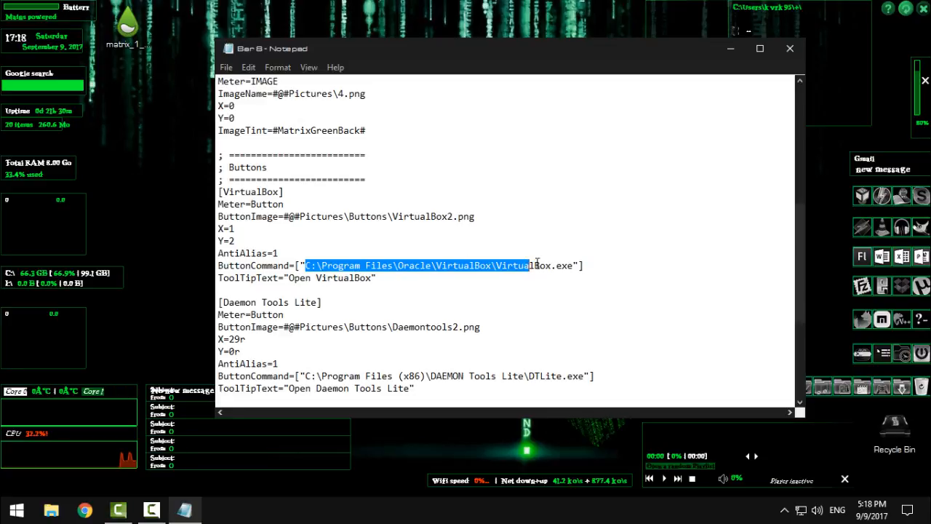
pyautogui.click(573, 265)
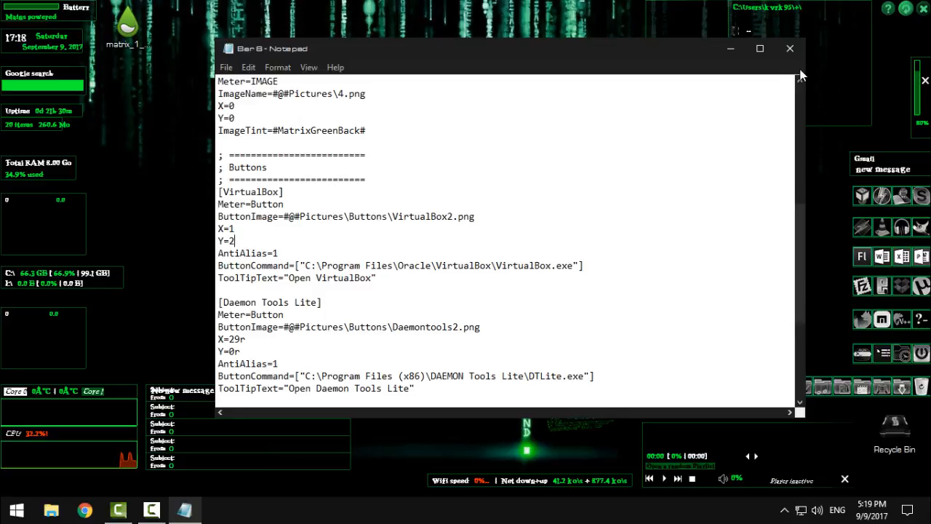
pyautogui.click(789, 48)
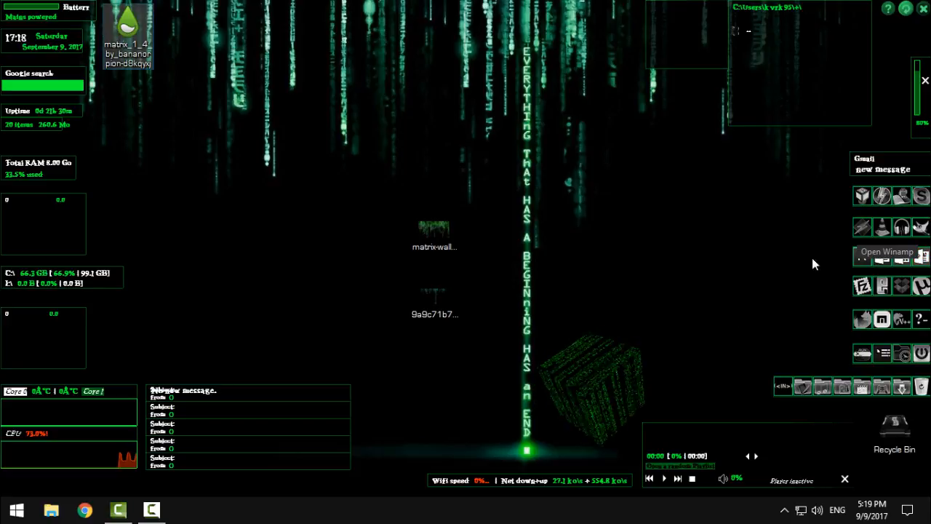
pyautogui.moveTo(858, 231)
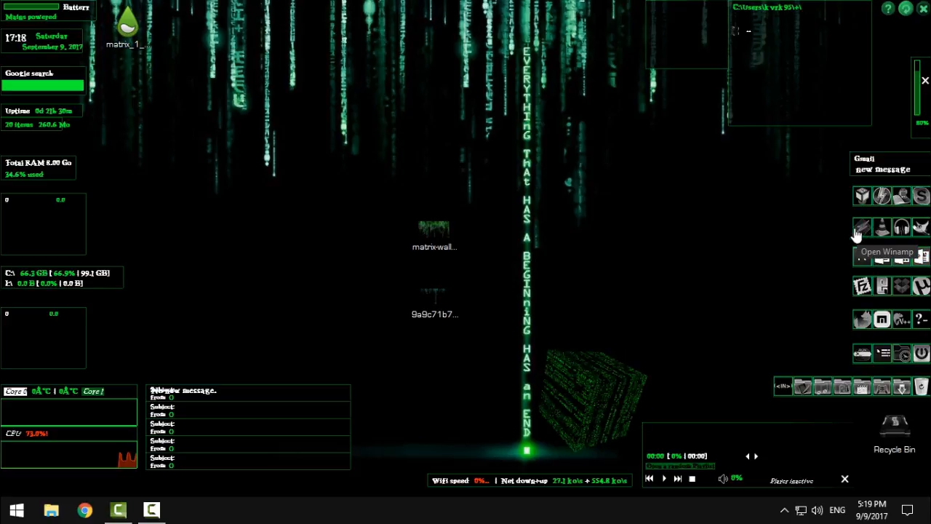
# - Edit the Bar 7 skin file in Notepad and select its [Winamp] ButtonCommand program path
pyautogui.rightClick(862, 227)
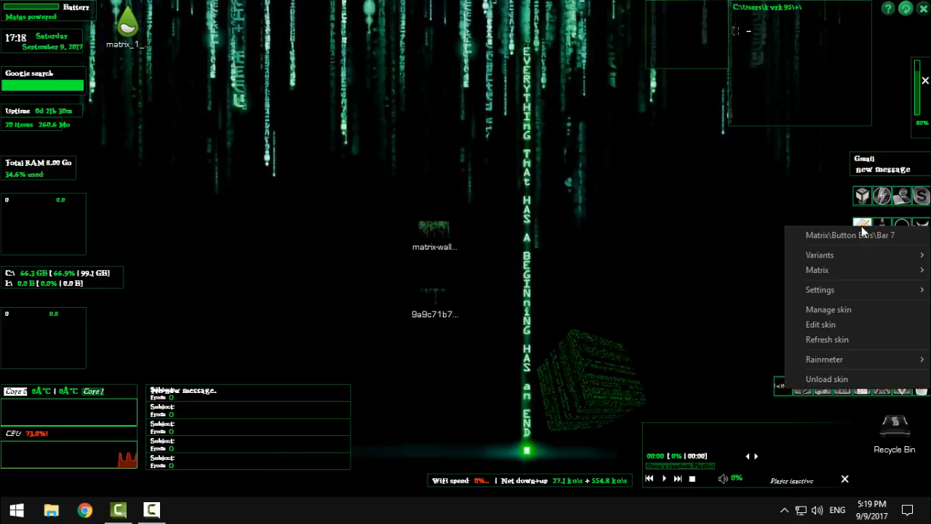
pyautogui.click(821, 324)
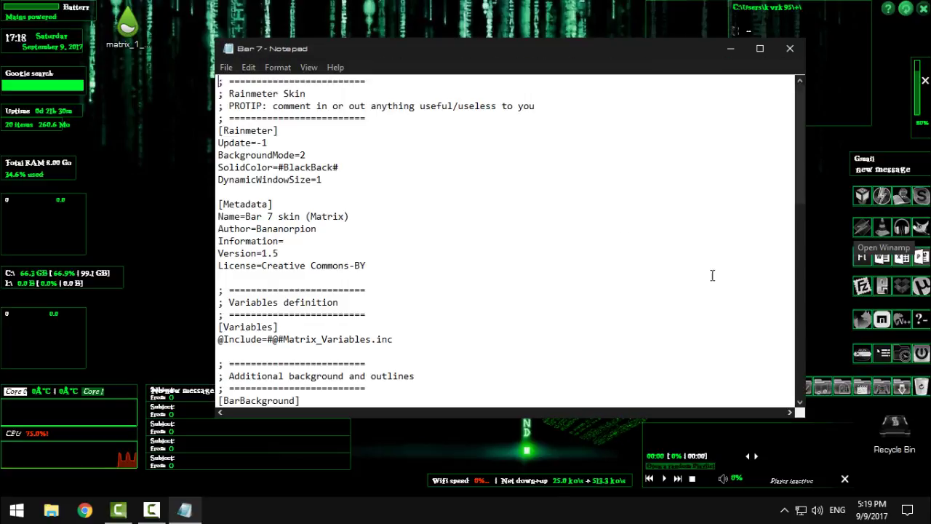
pyautogui.scroll(-3)
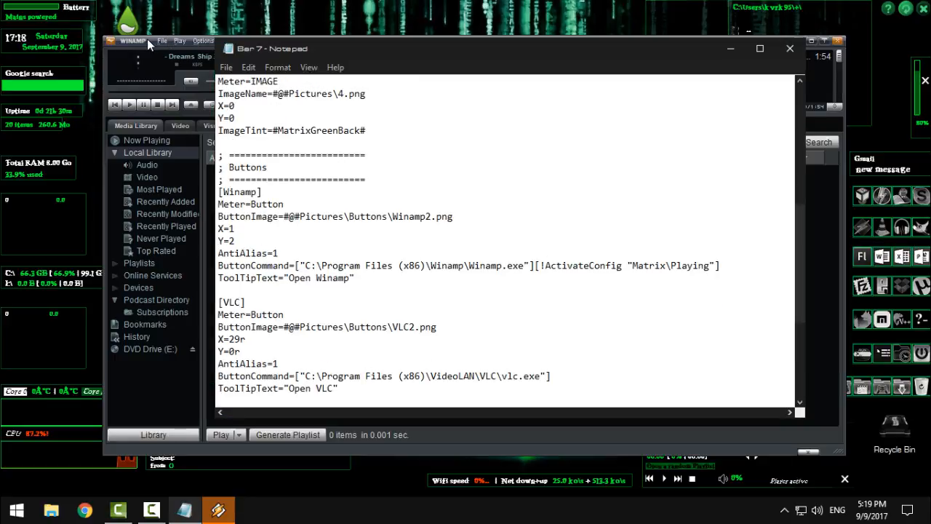
pyautogui.click(789, 47)
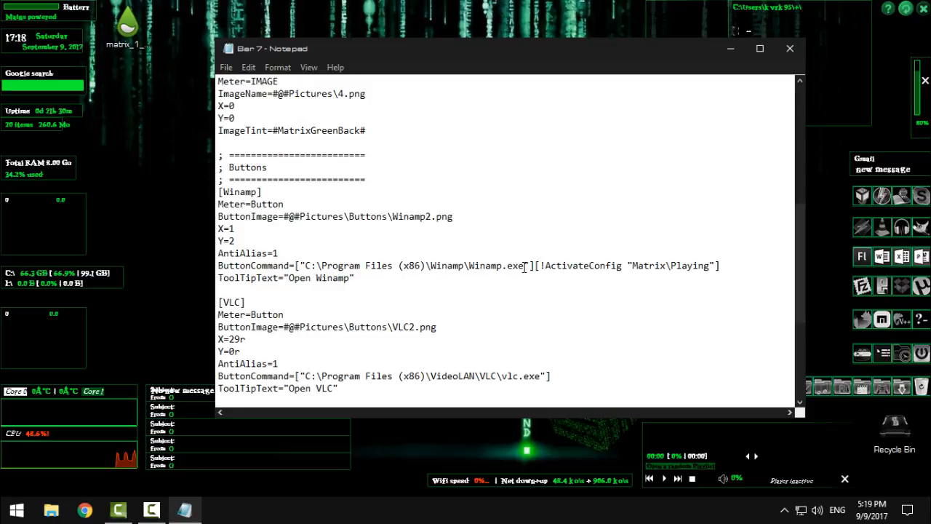
pyautogui.moveTo(311, 265); pyautogui.dragTo(527, 265)
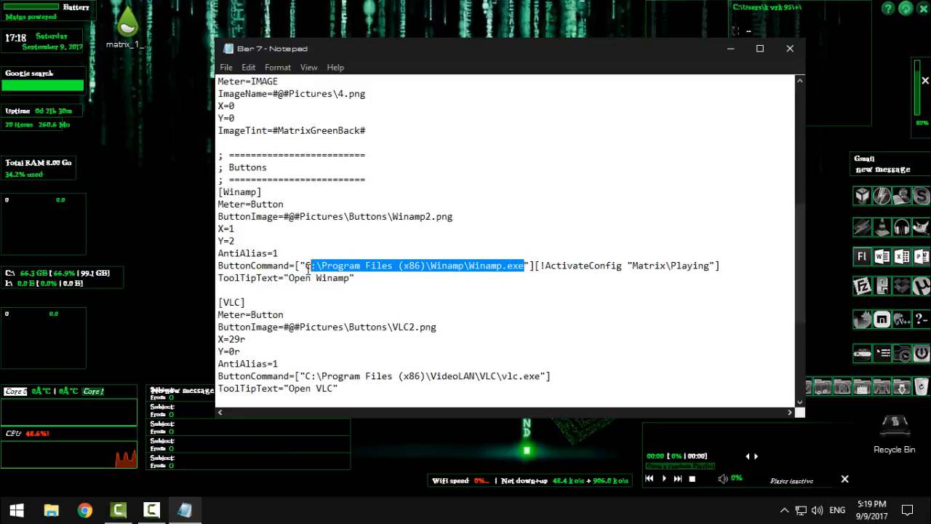
# - Set the Notepad skin file aside and bring up File Explorer
pyautogui.click(789, 48)
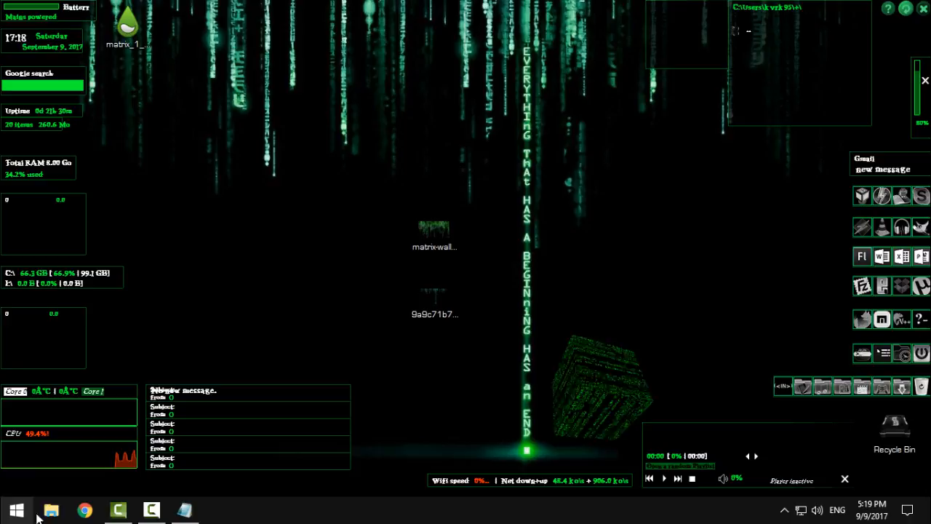
pyautogui.click(49, 510)
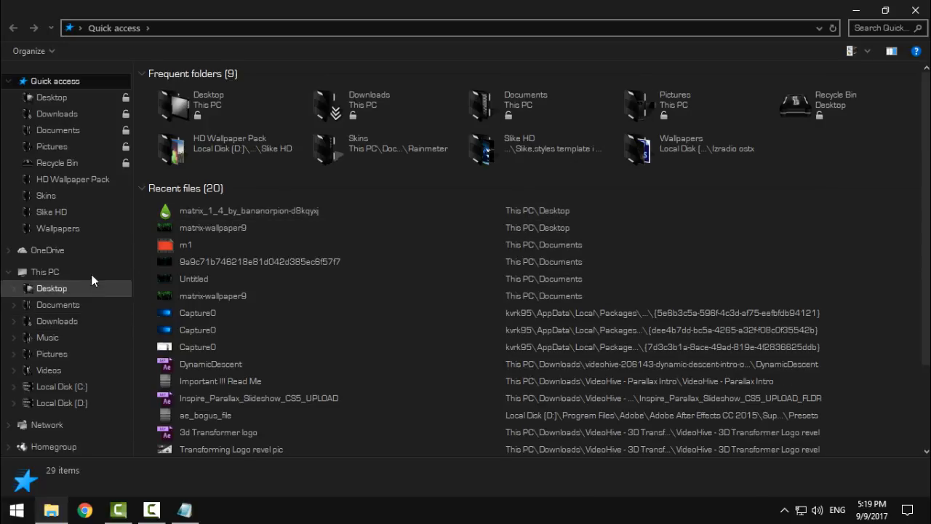
# - Browse to C:\Program Files (x86)\Winamp to match the Bar 7 path, then close Notepad via its save prompt
pyautogui.click(61, 387)
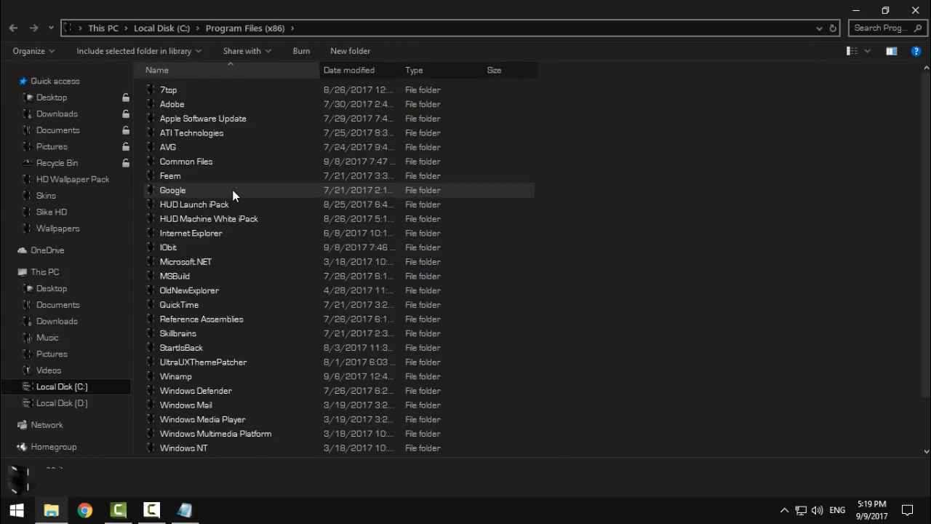
pyautogui.scroll(-3)
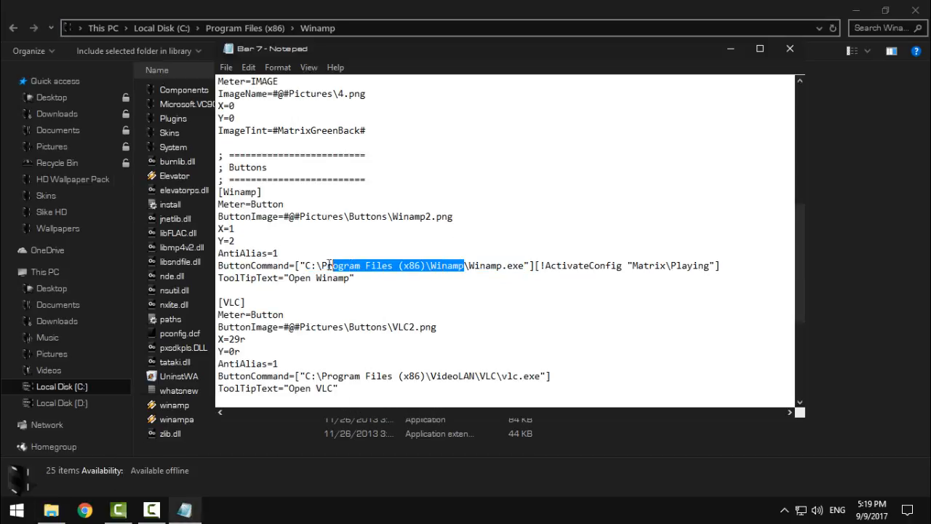
pyautogui.click(468, 265)
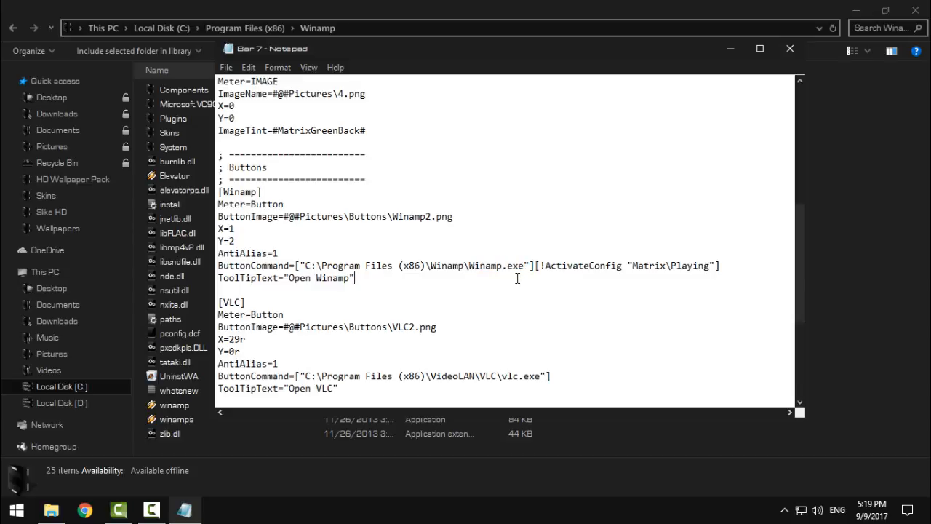
pyautogui.moveTo(638, 67)
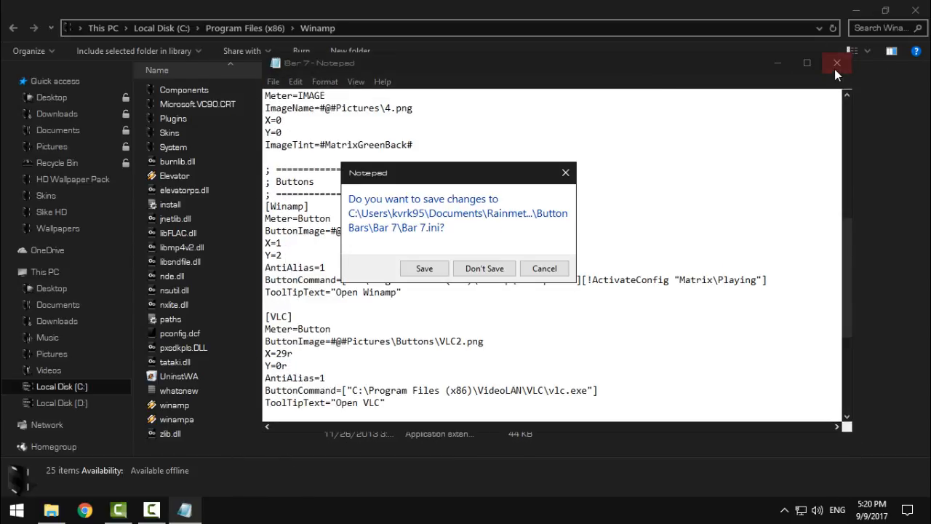
pyautogui.click(483, 268)
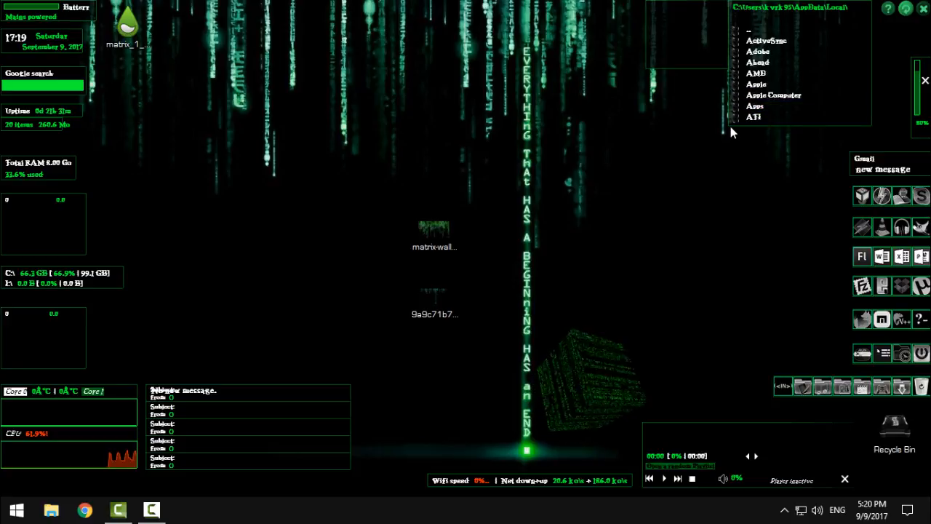
# - Go up to AppData in the folder widget (Local, LocalLow, Roaming) and refresh the desktop
pyautogui.click(745, 29)
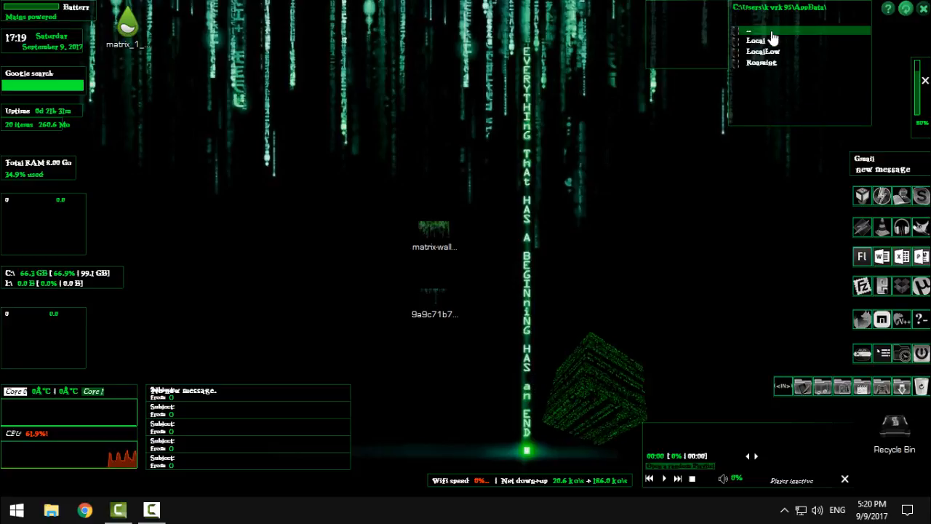
pyautogui.rightClick(626, 226)
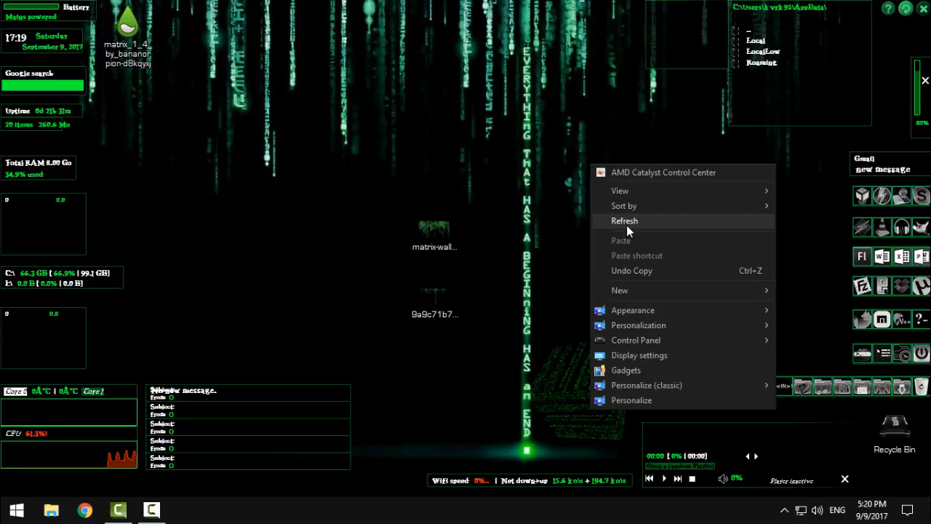
pyautogui.click(626, 221)
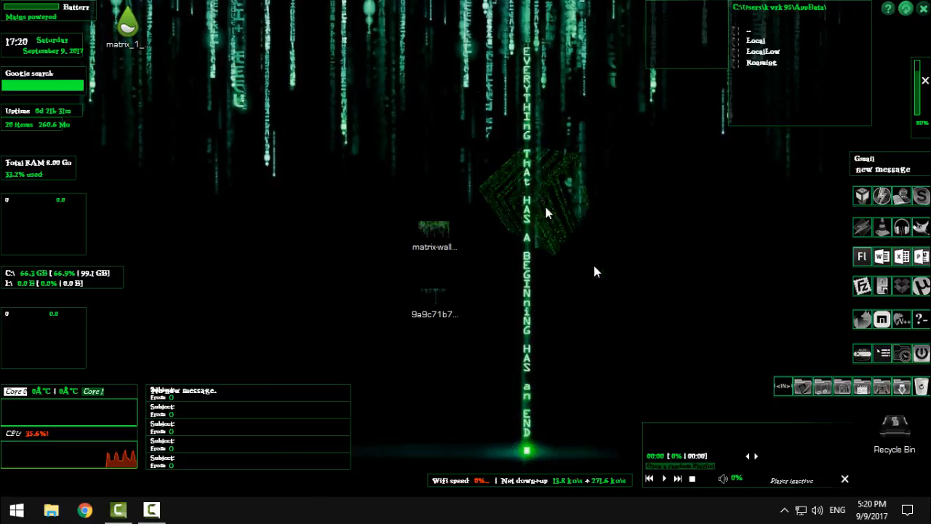
pyautogui.moveTo(665, 262)
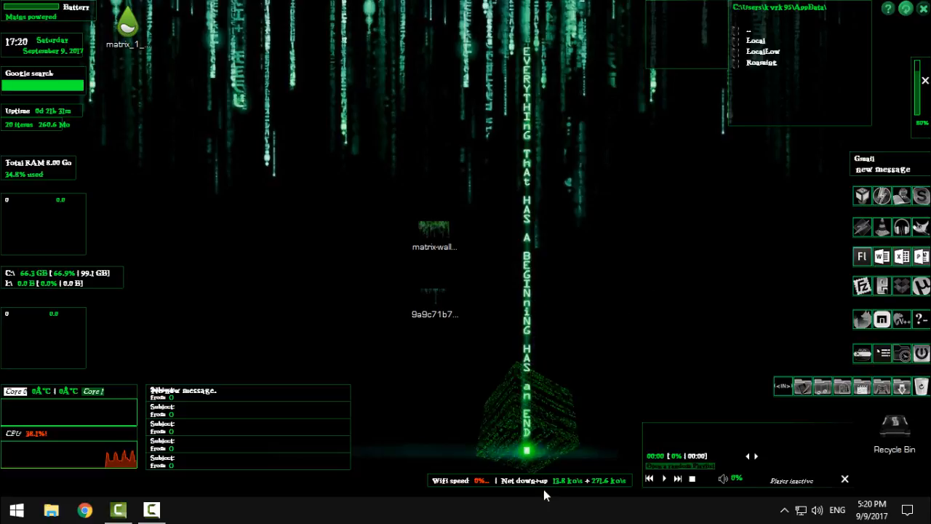
pyautogui.moveTo(562, 466)
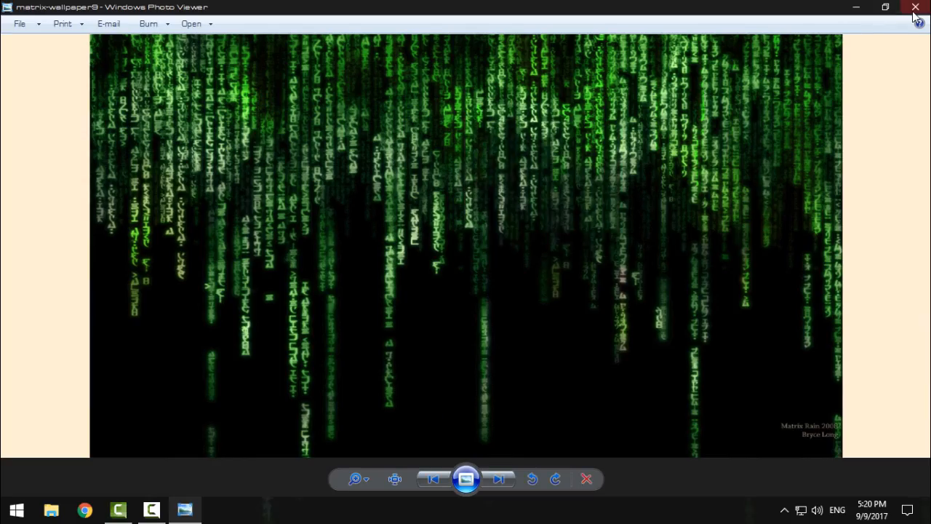
# - Close Windows Photo Viewer after setting the Matrix rain image as wallpaper
pyautogui.click(913, 7)
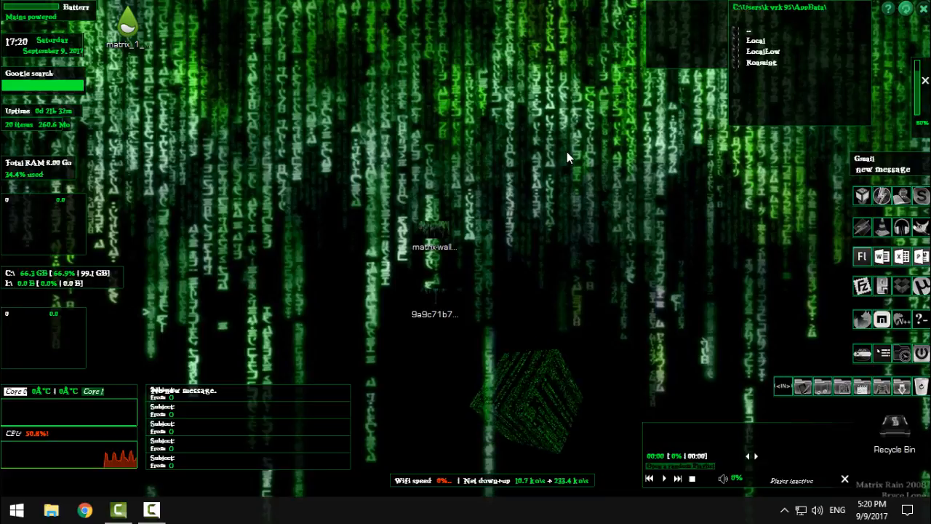